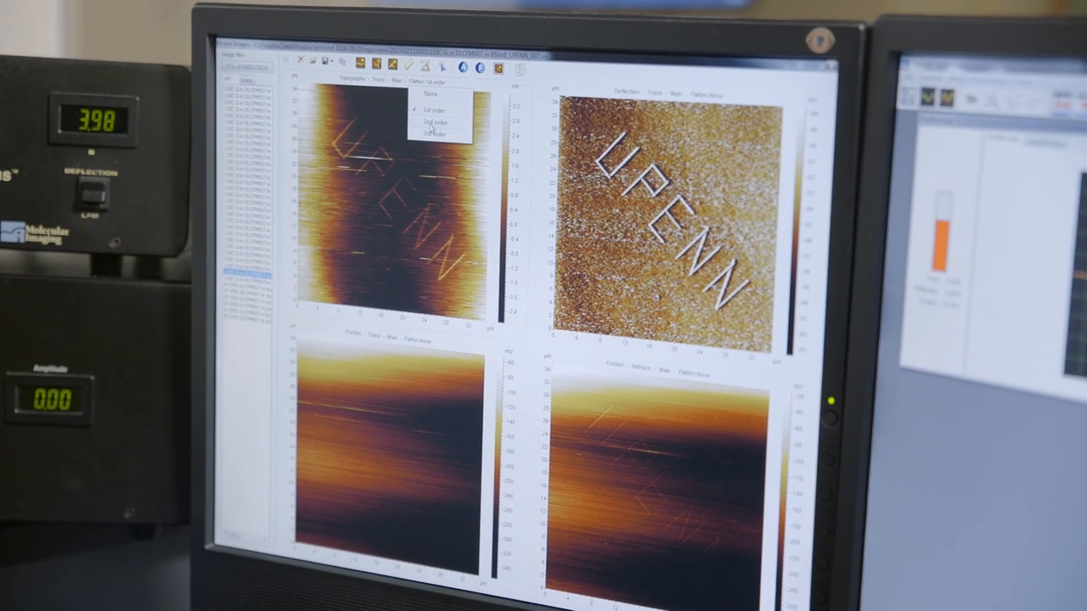
# Apply 2nd-order flattening to the topography image to reveal the UPENN lettering.
pyautogui.click(437, 122)
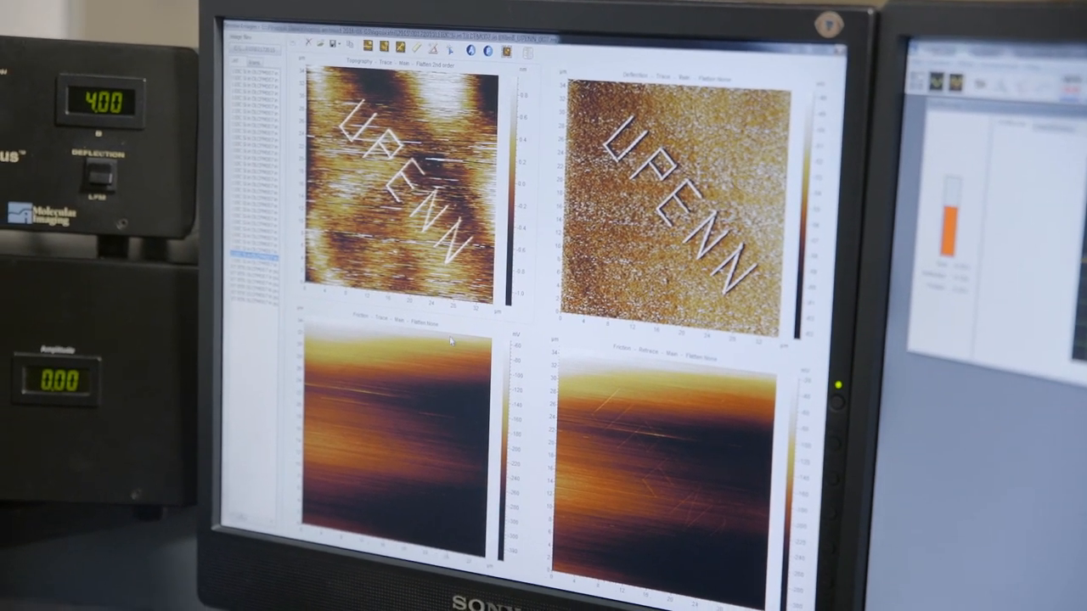